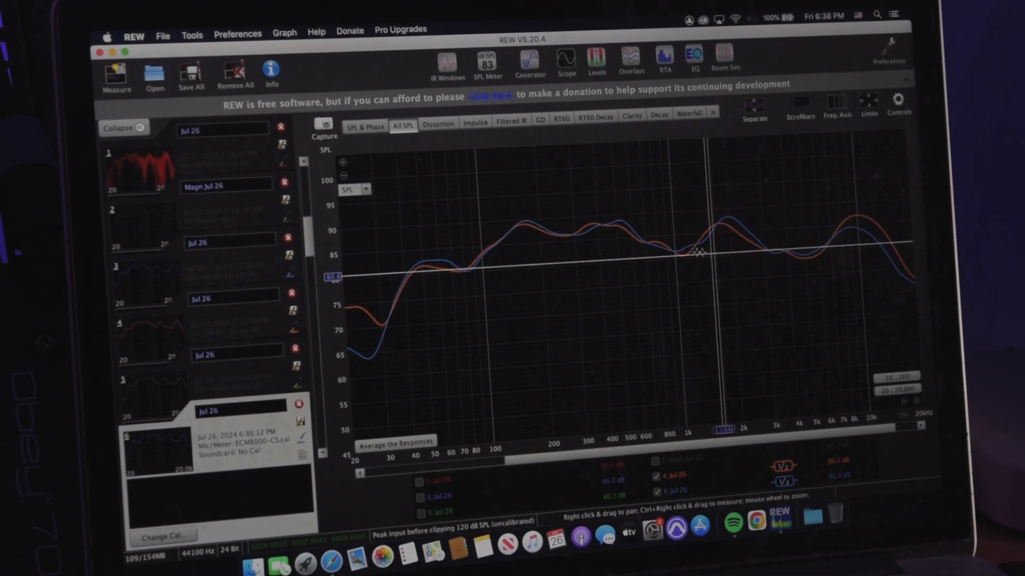
pyautogui.moveTo(679, 234)
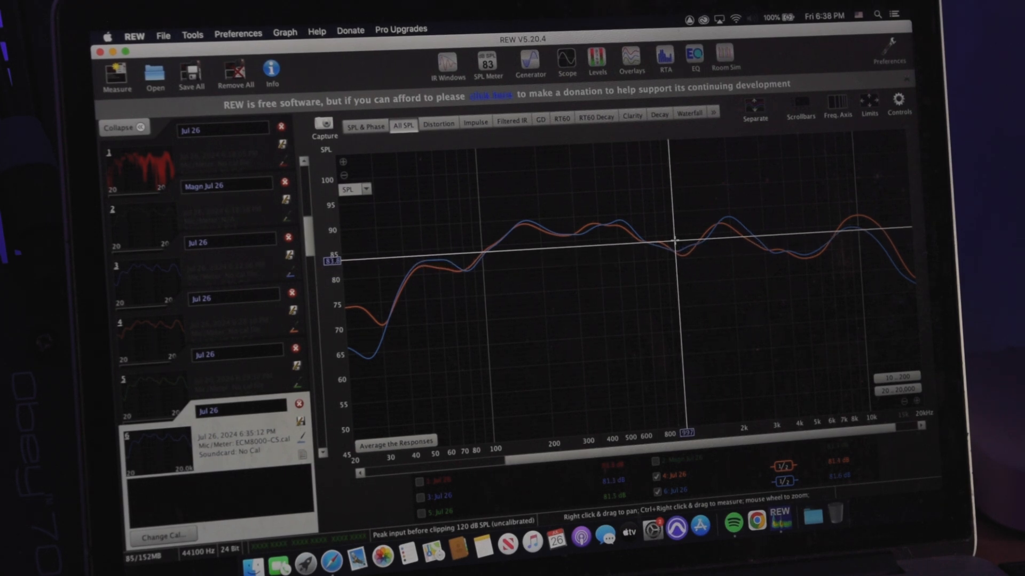
# Highlight measurement 6's red trace on the All SPL overlay, leaving the blue trace faded
pyautogui.click(654, 477)
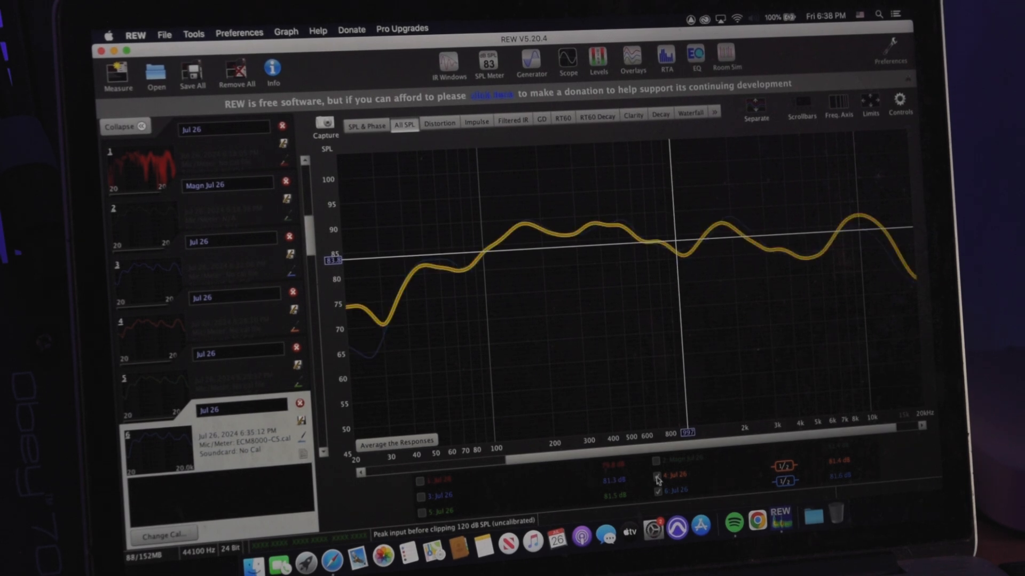